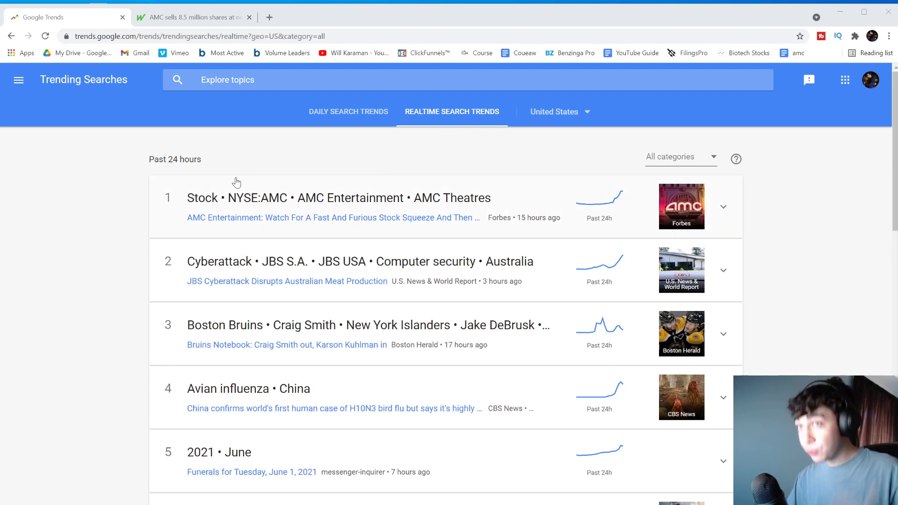
pyautogui.moveTo(222, 157)
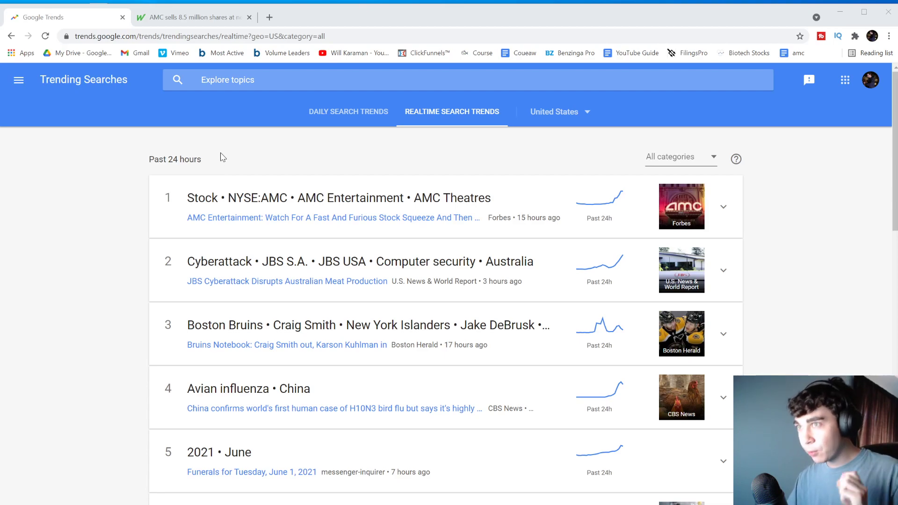
pyautogui.moveTo(283, 216)
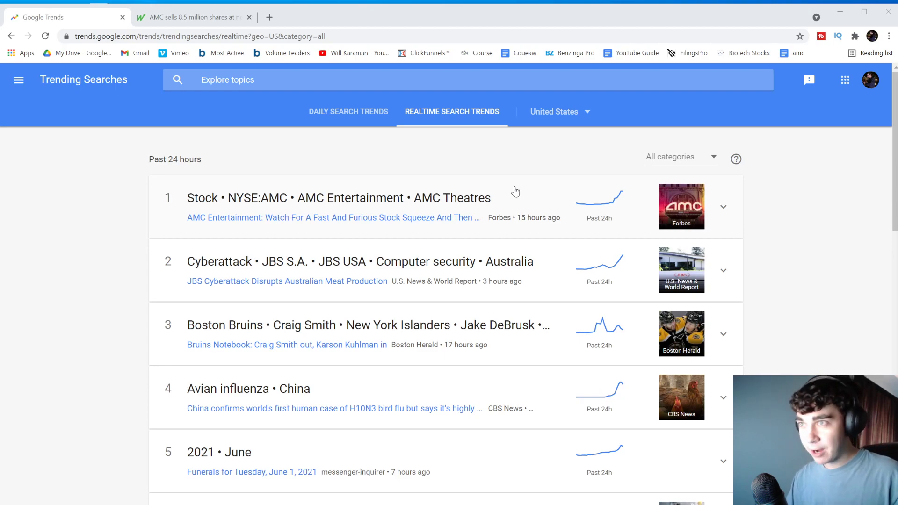
pyautogui.moveTo(488, 183)
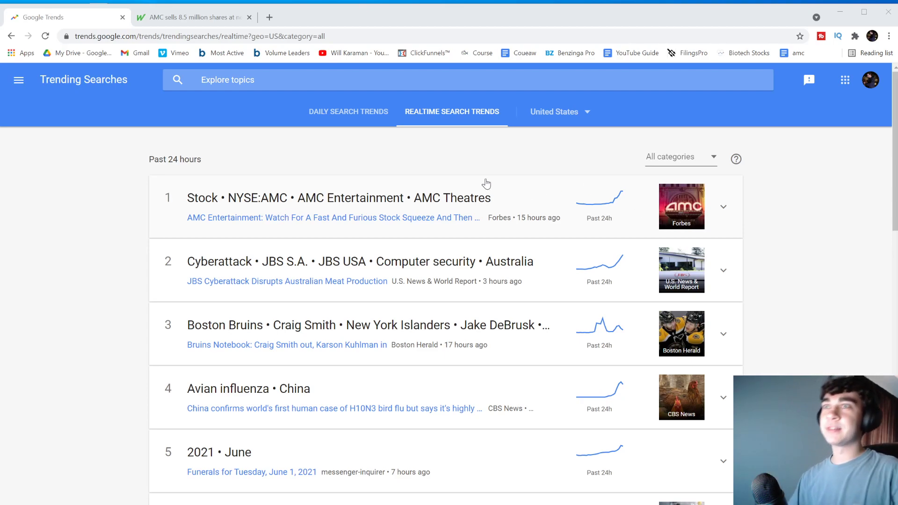
# Step: Bring up GME's option chain and expand the 4 JUN 21 weekly expiration strikes
pyautogui.click(195, 18)
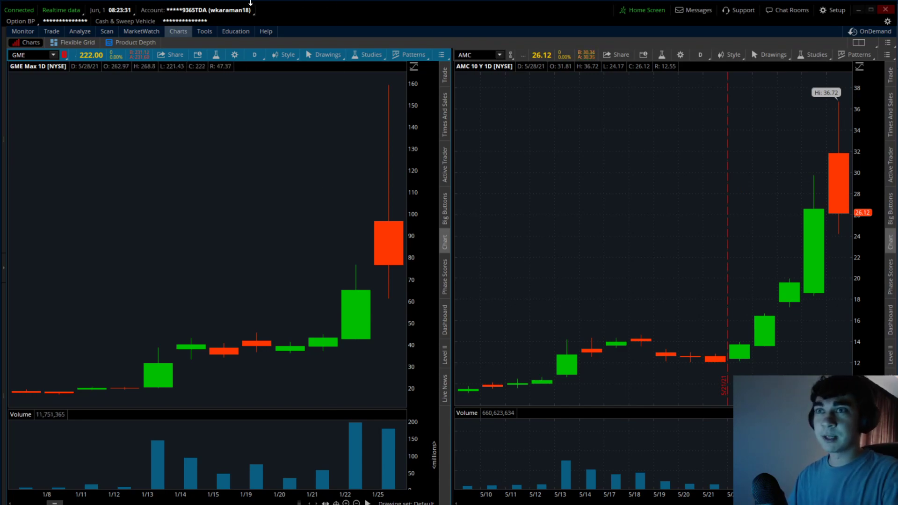
pyautogui.click(51, 31)
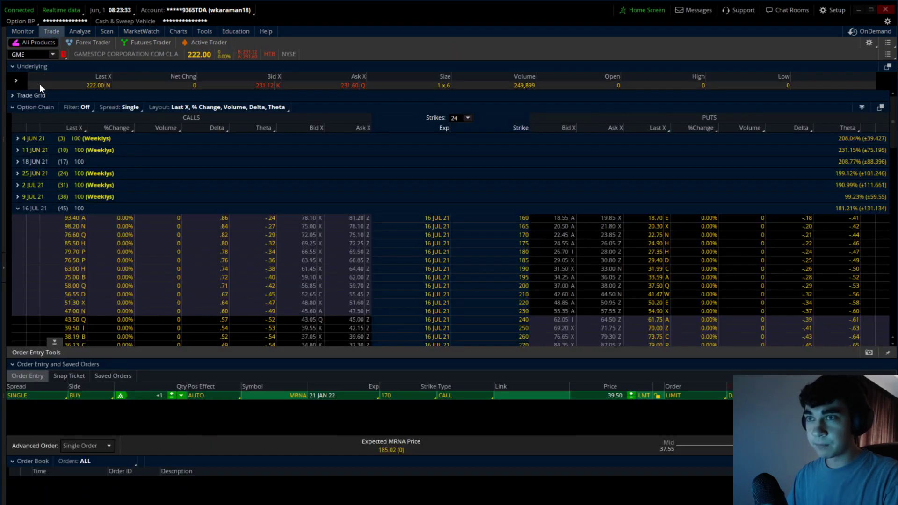
pyautogui.click(13, 138)
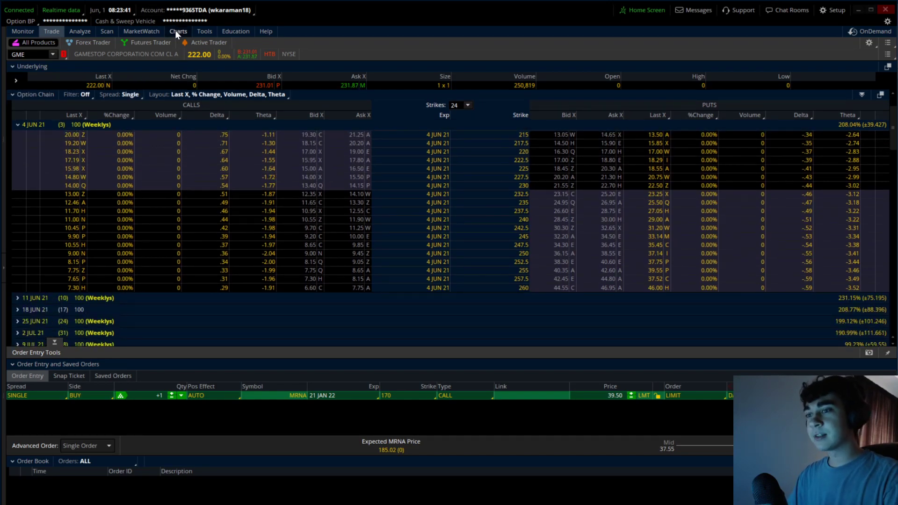
# Step: Return to the side-by-side GME and AMC daily candlestick charts
pyautogui.click(178, 31)
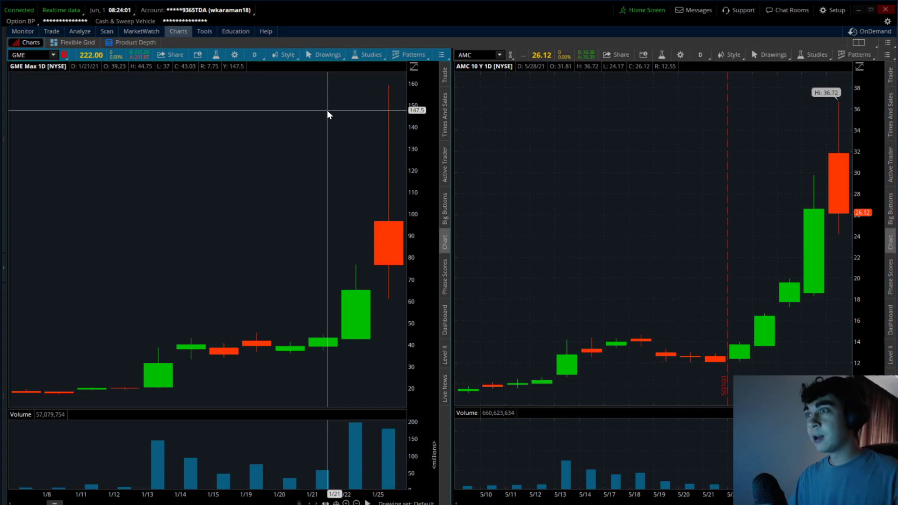
pyautogui.moveTo(543, 130)
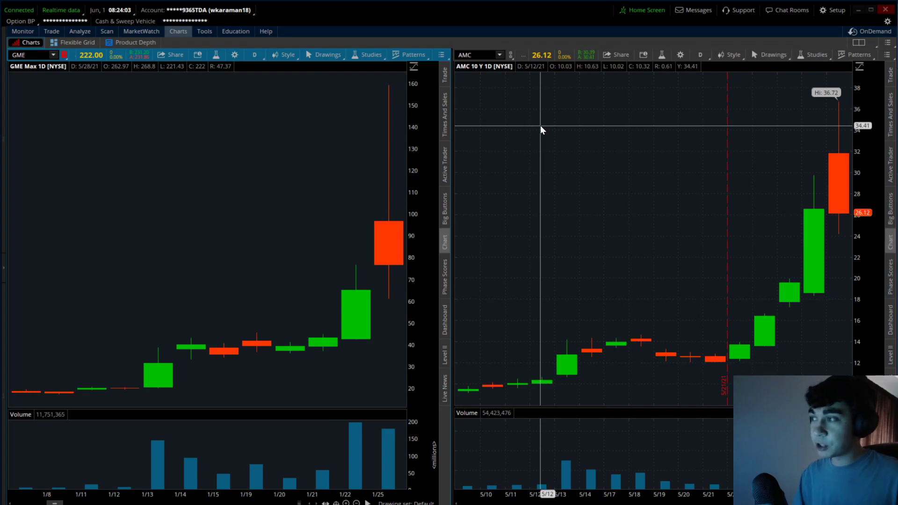
pyautogui.moveTo(512, 166)
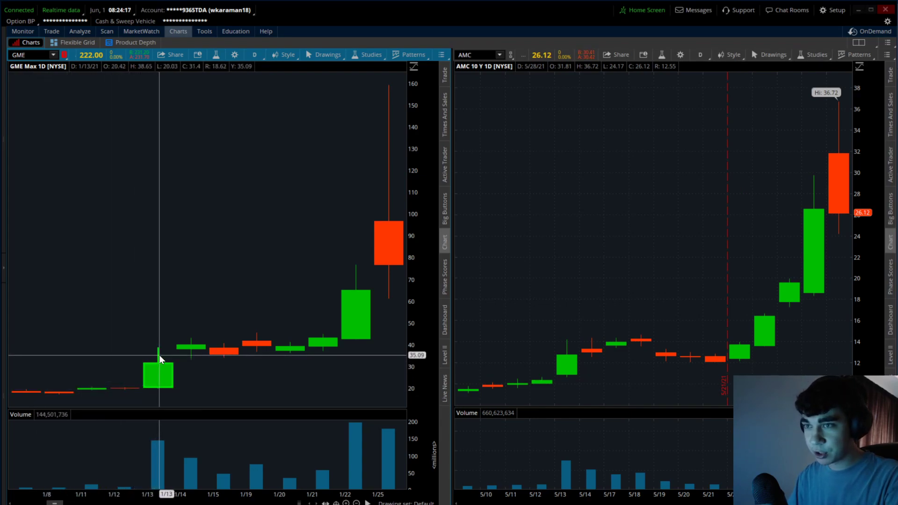
pyautogui.moveTo(478, 392)
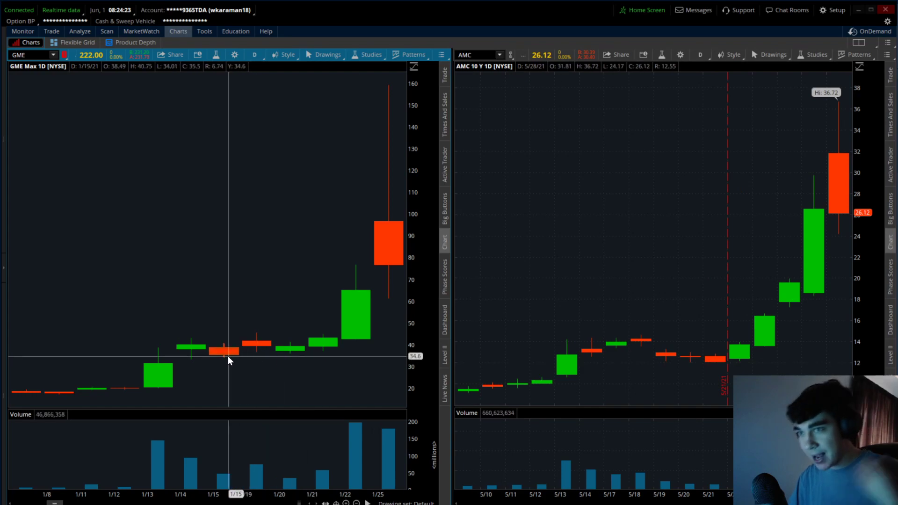
pyautogui.moveTo(647, 386)
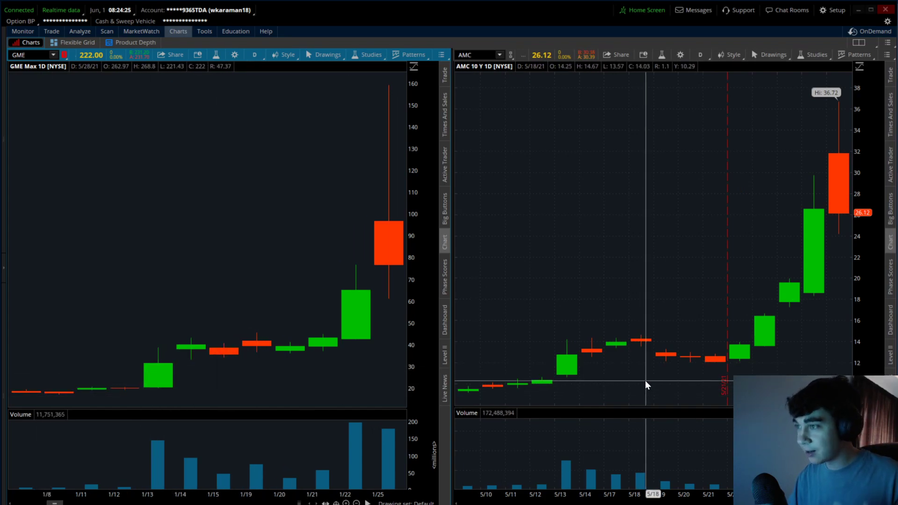
pyautogui.moveTo(164, 467)
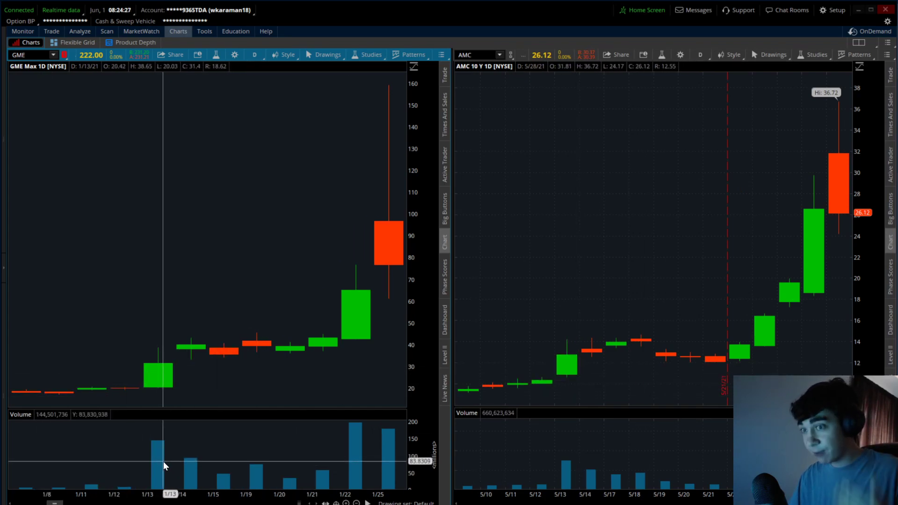
pyautogui.moveTo(638, 400)
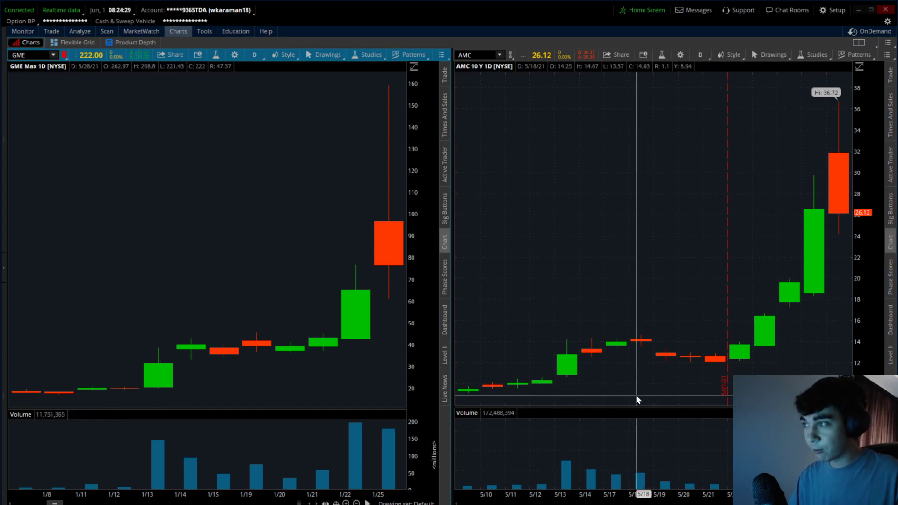
pyautogui.moveTo(631, 407)
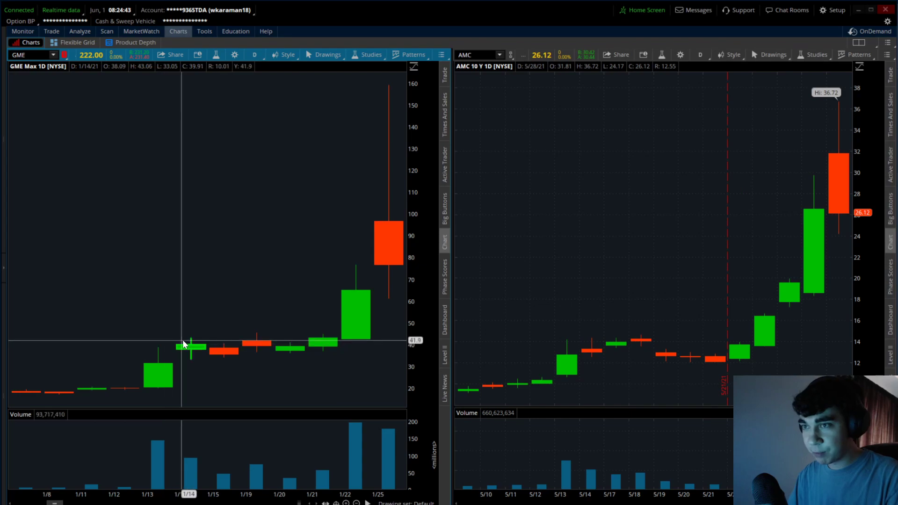
pyautogui.moveTo(293, 338)
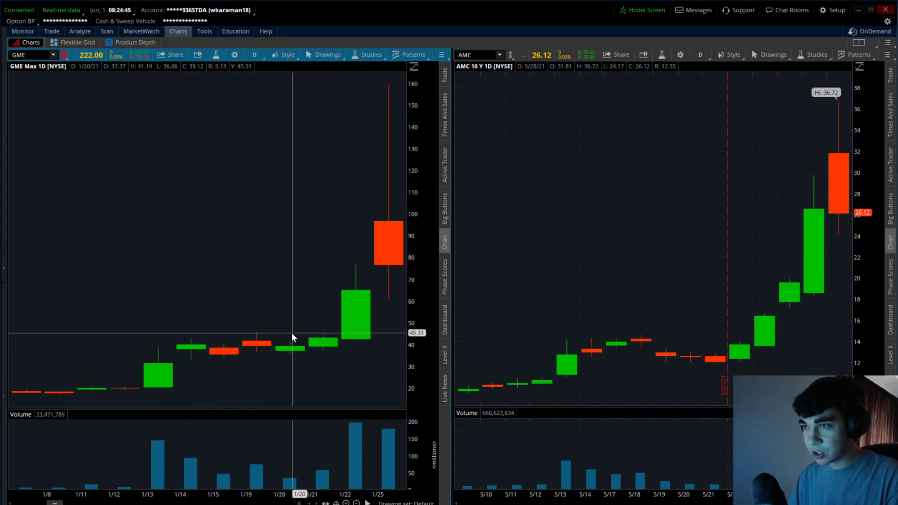
pyautogui.moveTo(606, 370)
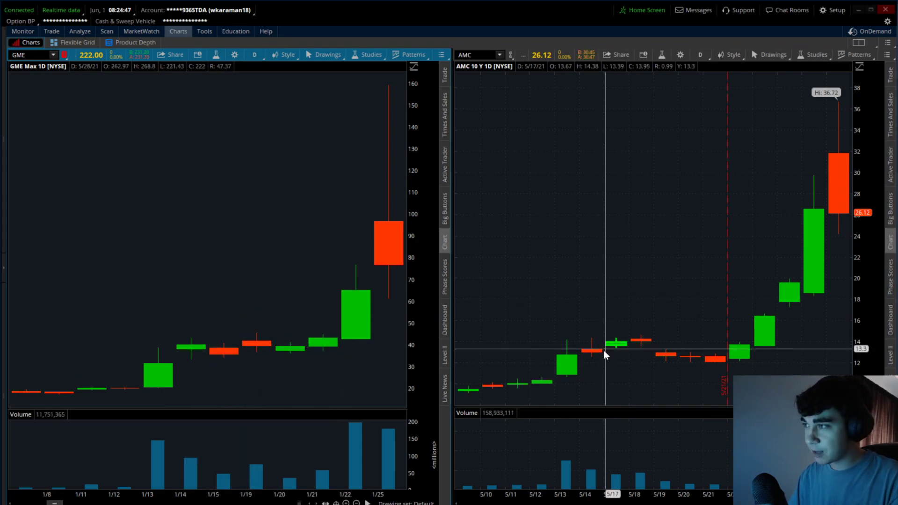
pyautogui.moveTo(751, 366)
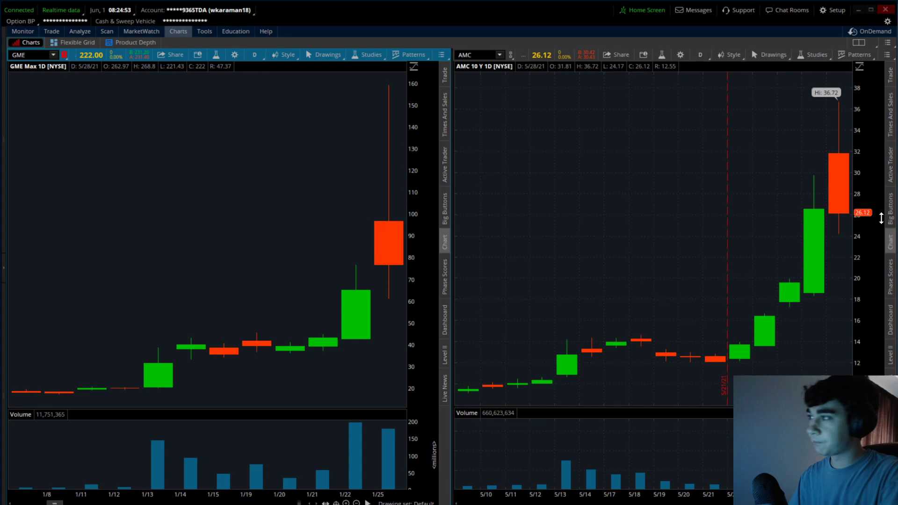
pyautogui.moveTo(687, 244)
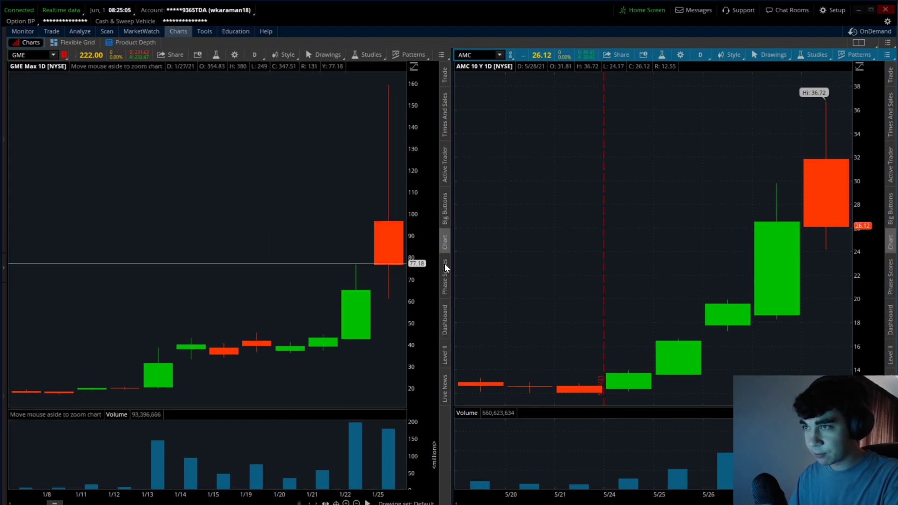
pyautogui.moveTo(358, 294)
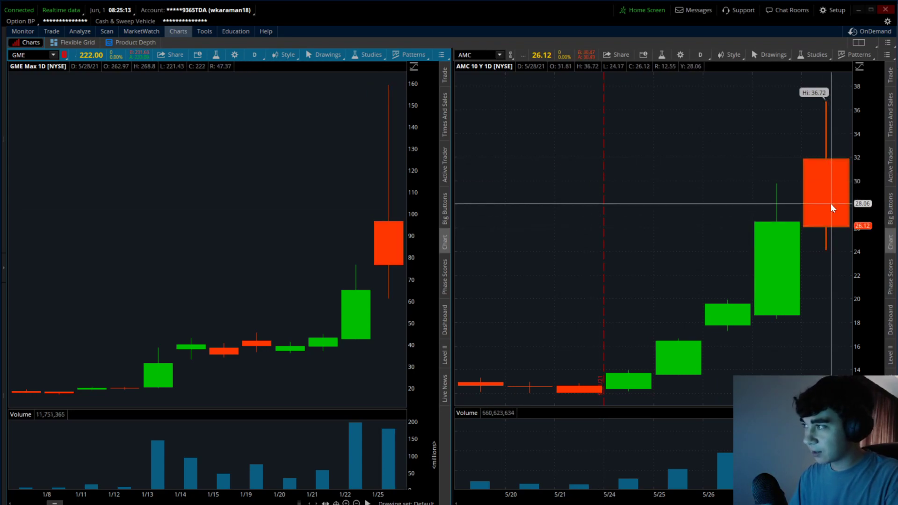
pyautogui.moveTo(319, 213)
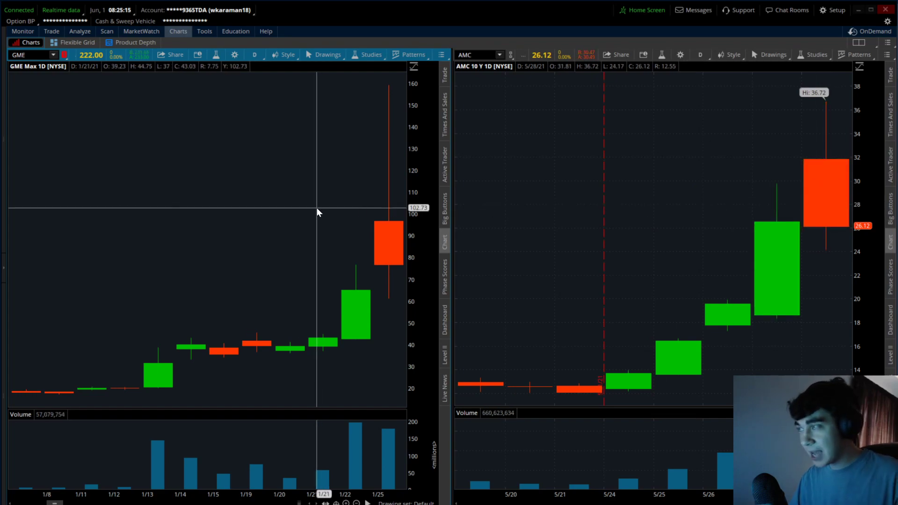
pyautogui.moveTo(599, 157)
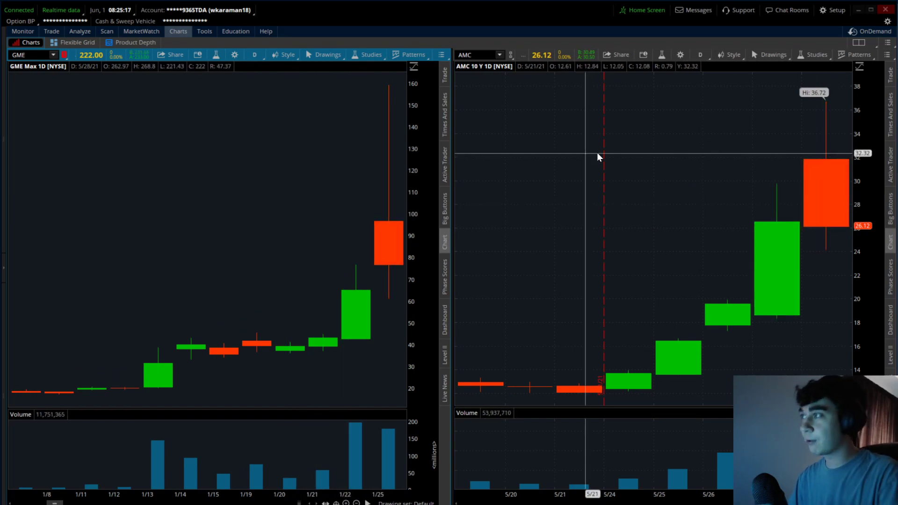
pyautogui.moveTo(833, 167)
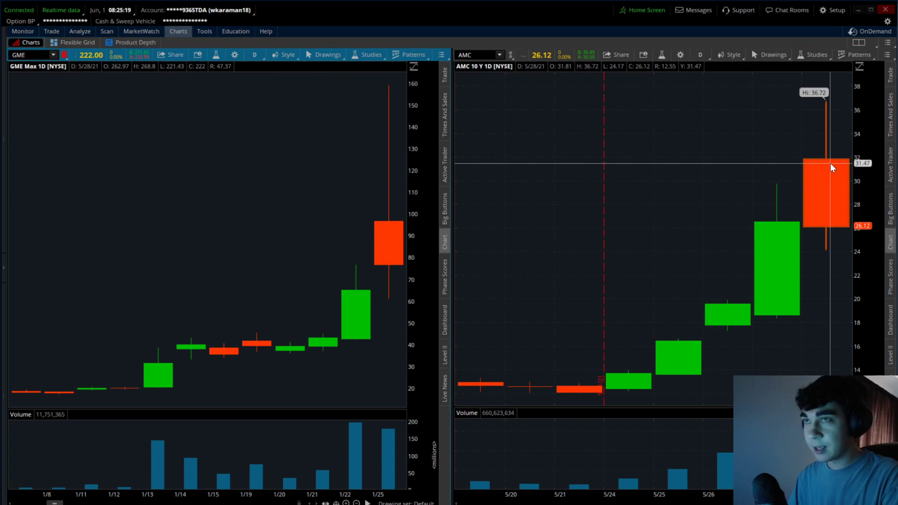
pyautogui.moveTo(382, 185)
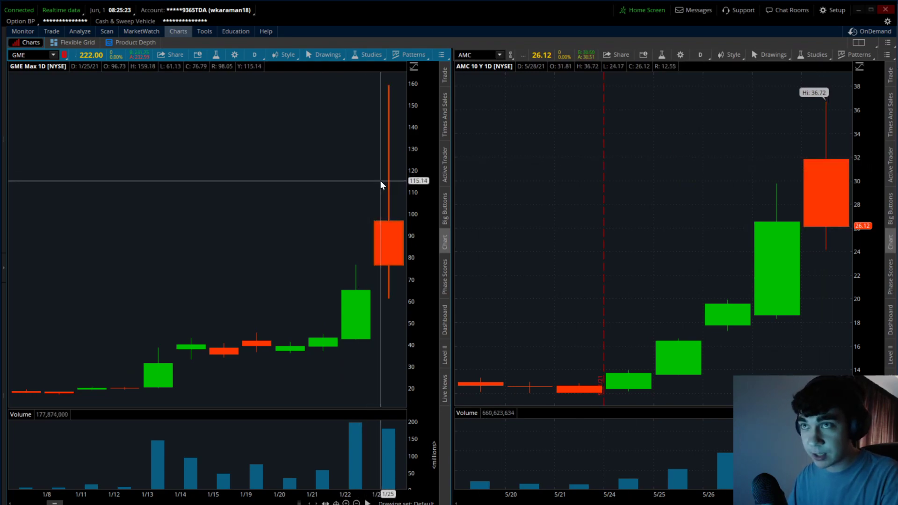
pyautogui.moveTo(406, 198)
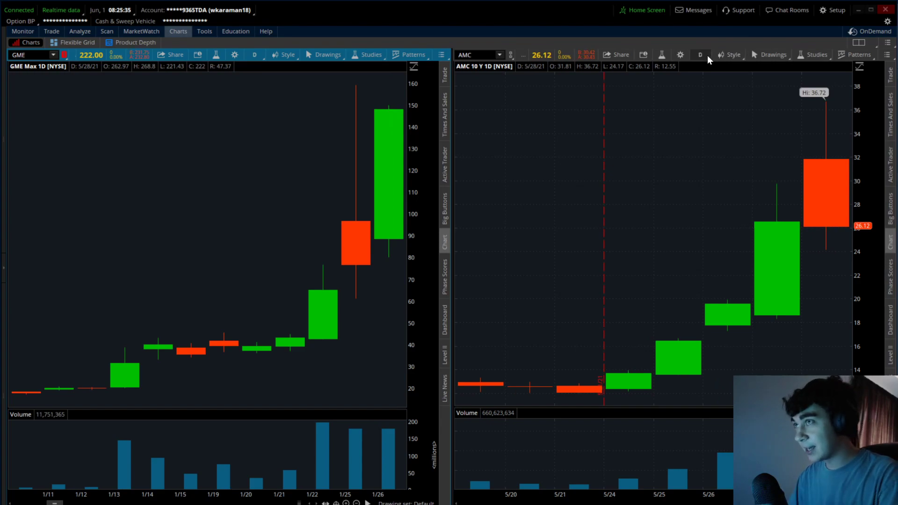
# Step: Switch the AMC chart to a one-day intraday view
pyautogui.click(701, 55)
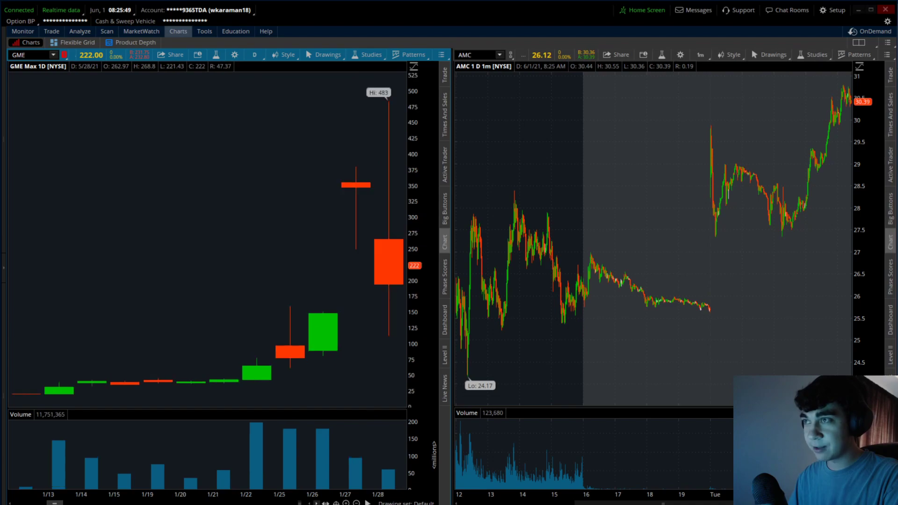
pyautogui.moveTo(390, 135)
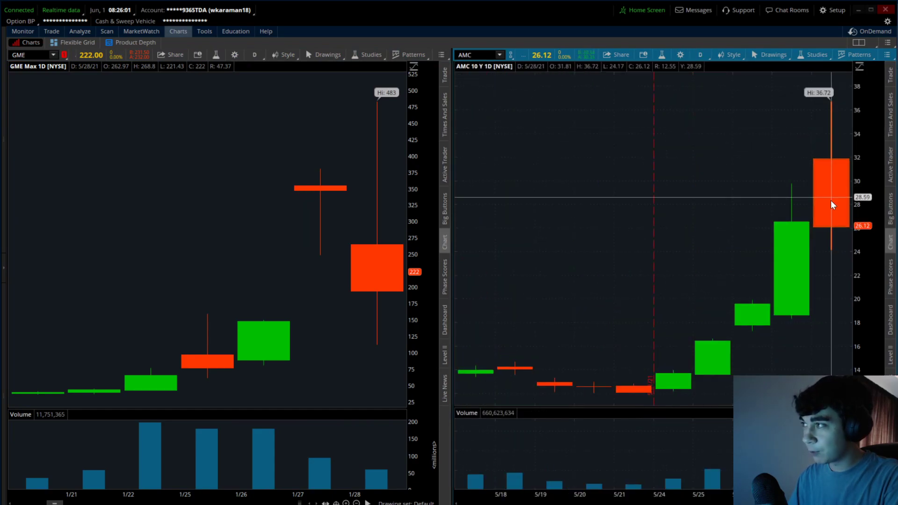
pyautogui.moveTo(209, 333)
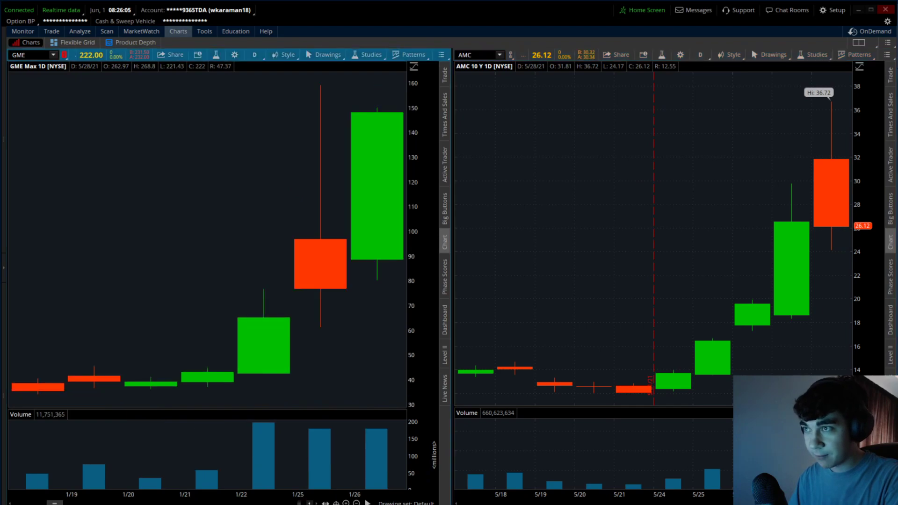
pyautogui.moveTo(390, 134)
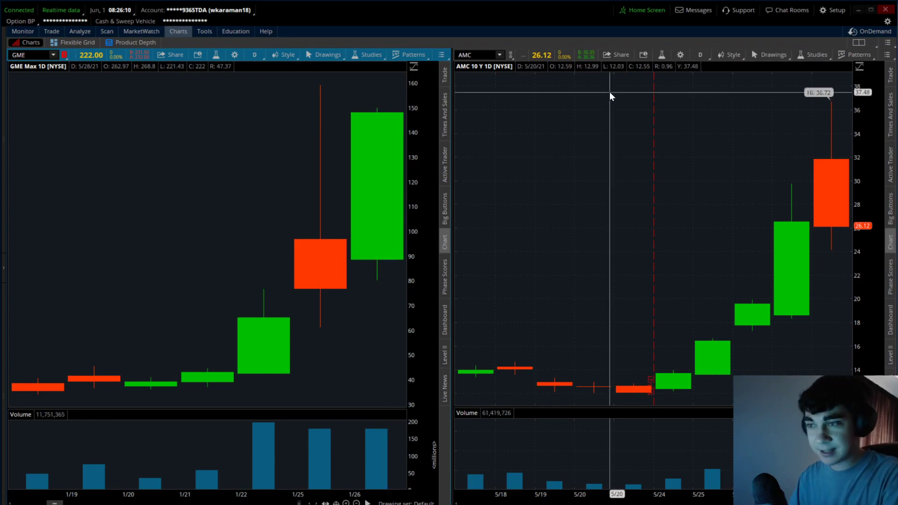
pyautogui.moveTo(265, 336)
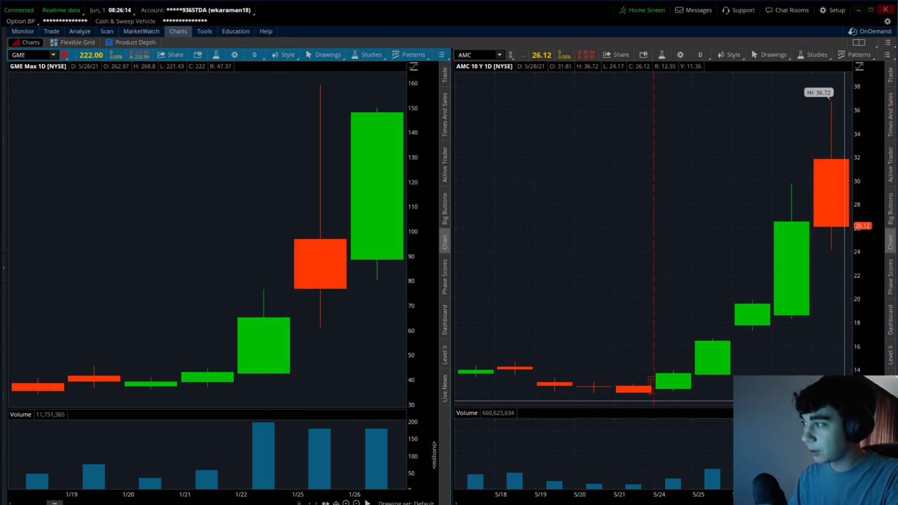
pyautogui.moveTo(795, 305)
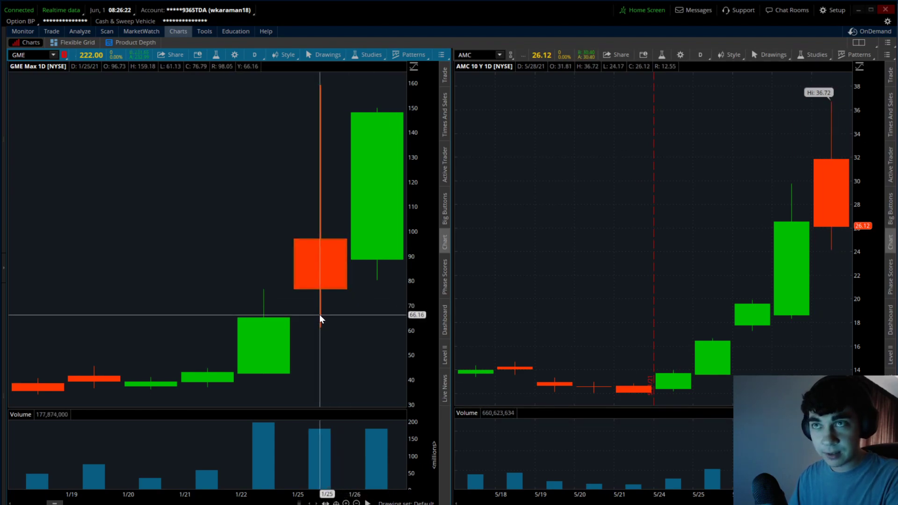
pyautogui.moveTo(335, 378)
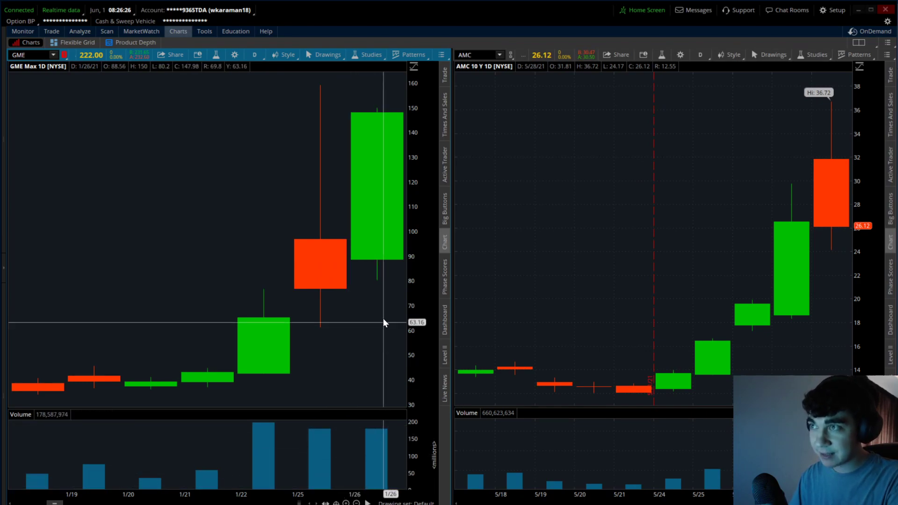
pyautogui.moveTo(379, 181)
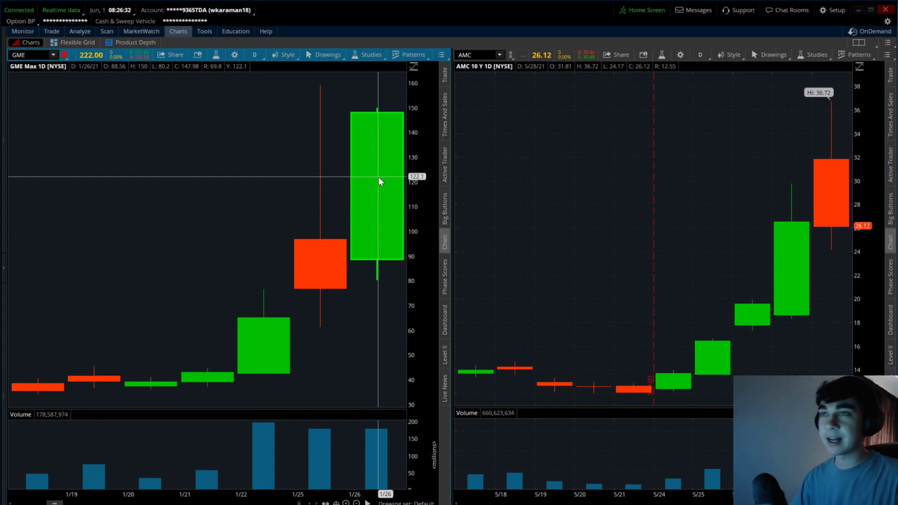
# Step: Set GME's chart time frame to 180 days with 5-minute aggregation
pyautogui.click(254, 55)
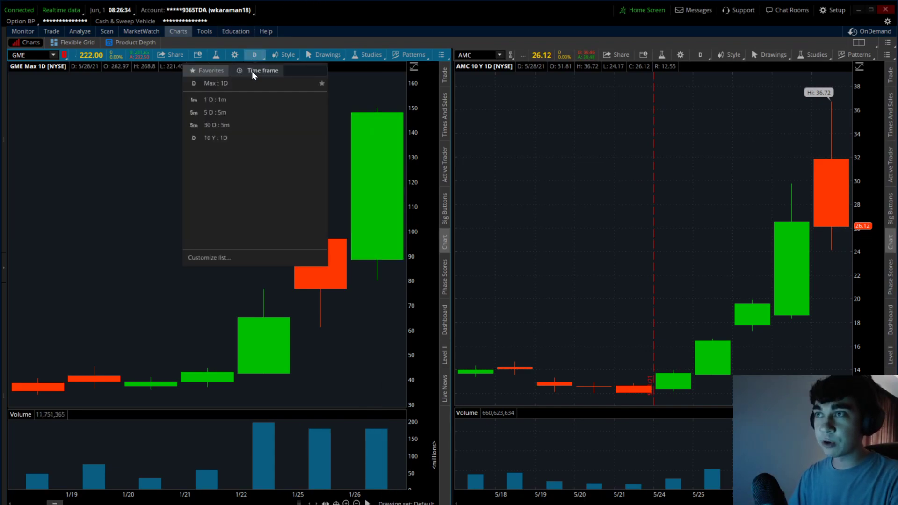
pyautogui.click(262, 70)
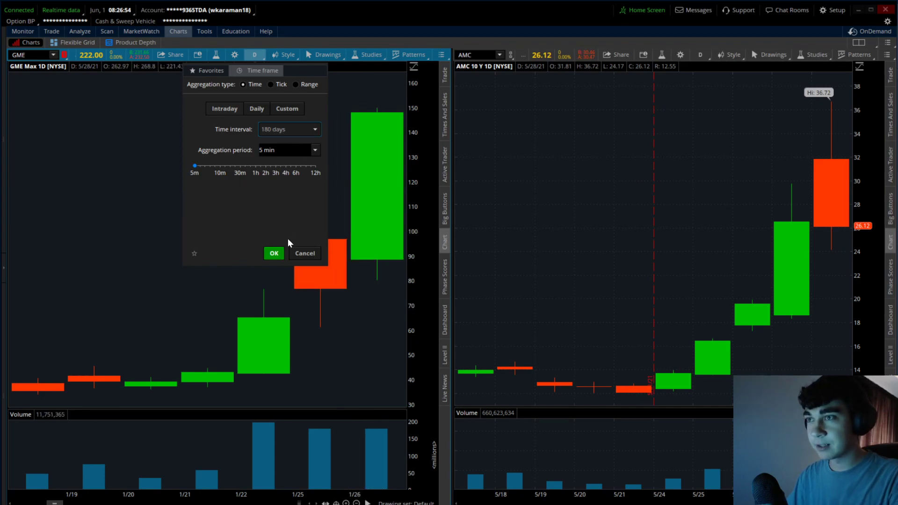
pyautogui.click(274, 253)
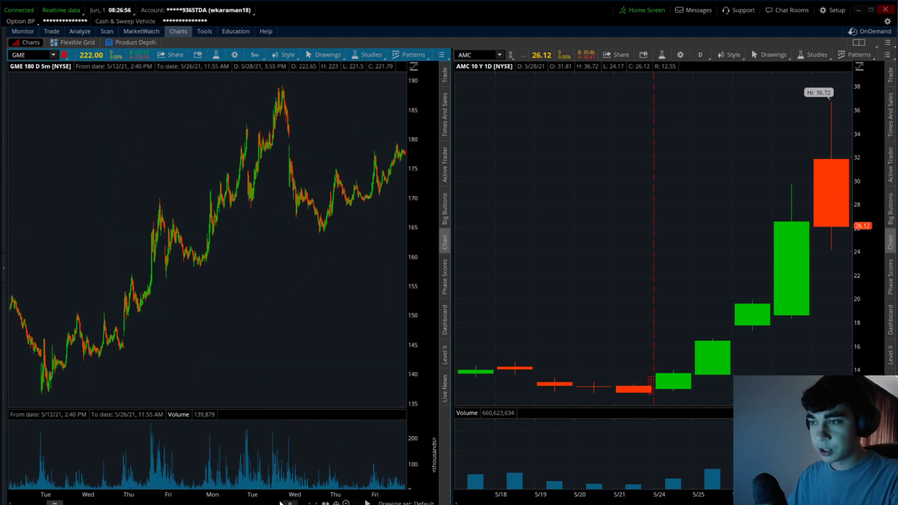
pyautogui.click(234, 55)
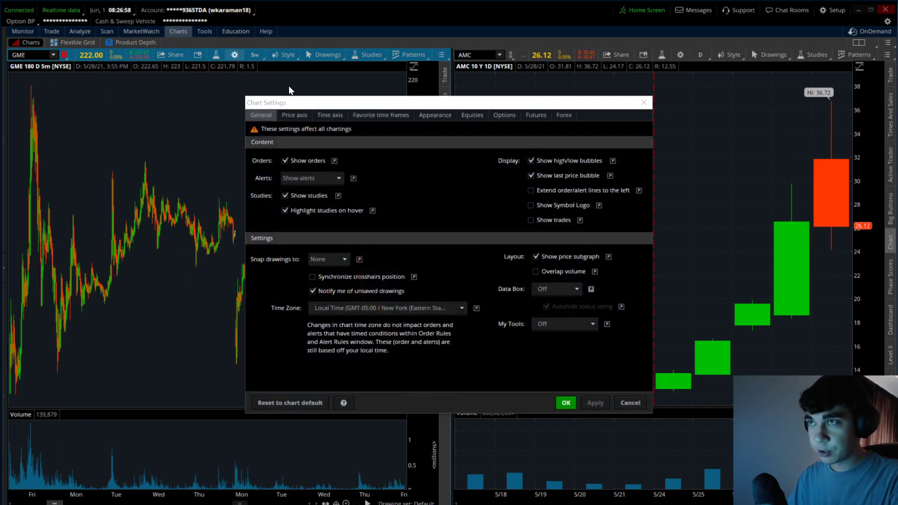
# Step: Show the extended-hours trading session on GME's equities chart
pyautogui.click(473, 115)
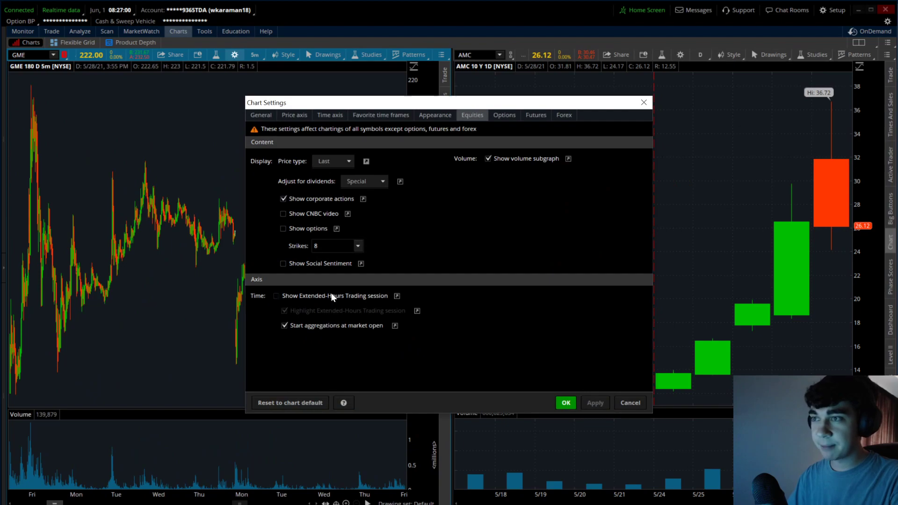
pyautogui.click(565, 403)
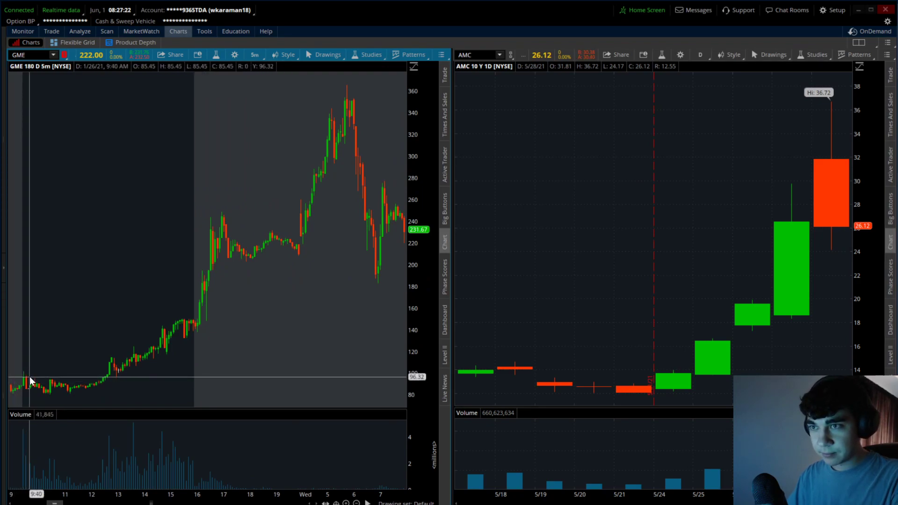
pyautogui.moveTo(90, 388)
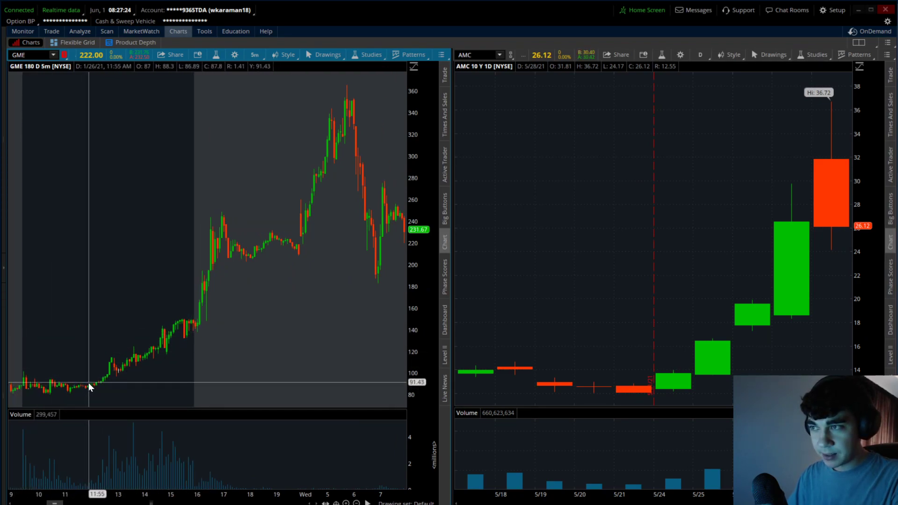
pyautogui.moveTo(195, 323)
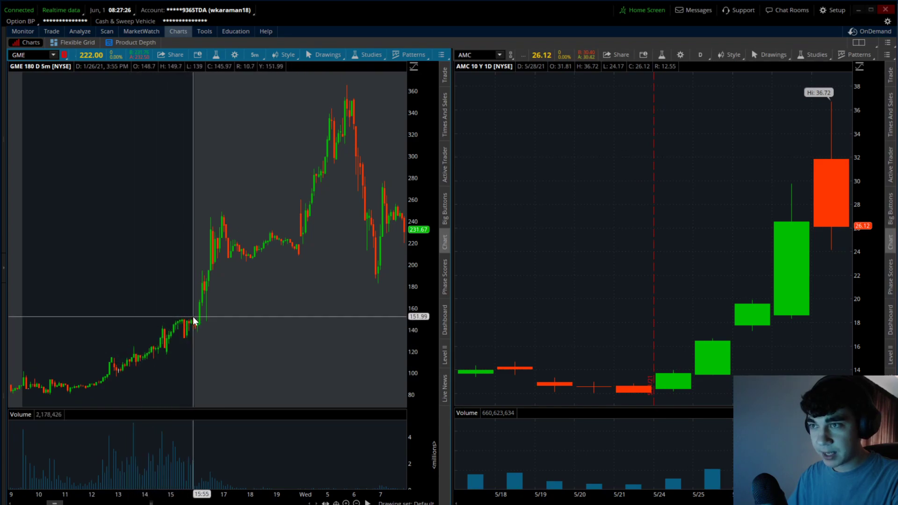
pyautogui.moveTo(206, 317)
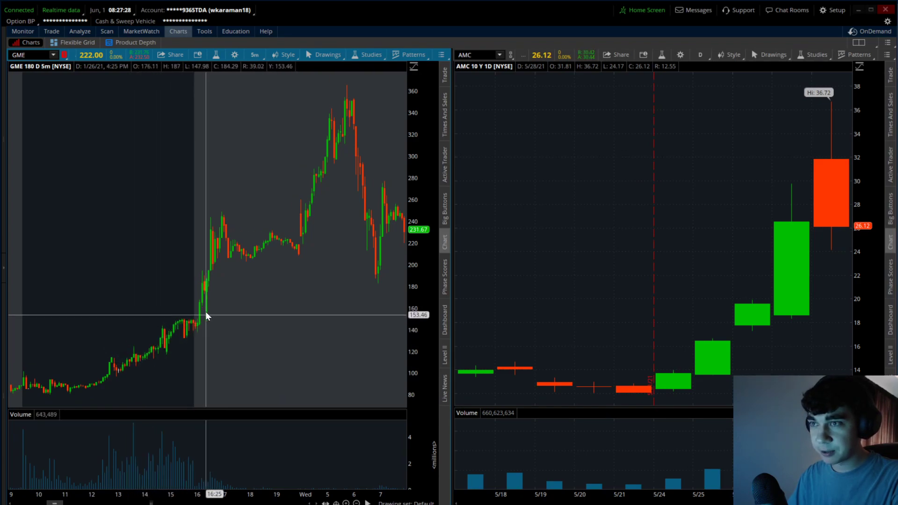
pyautogui.moveTo(279, 182)
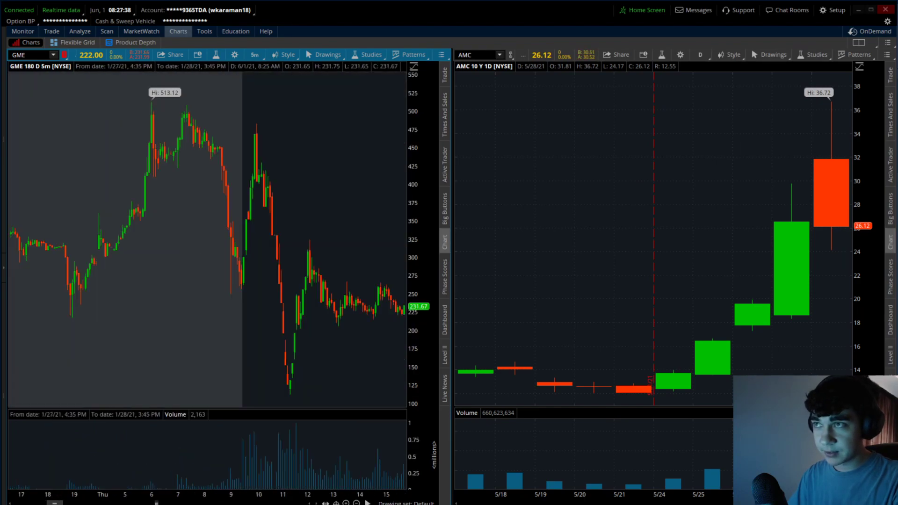
pyautogui.moveTo(166, 138)
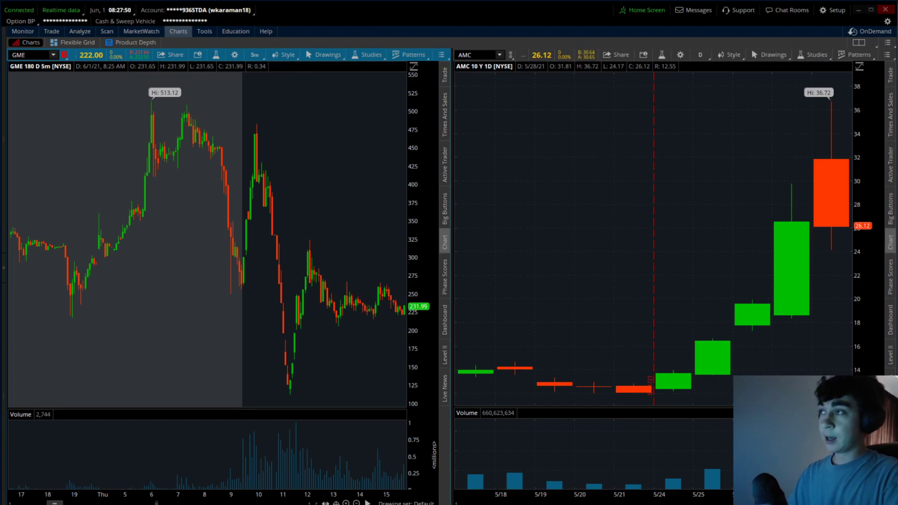
pyautogui.click(701, 55)
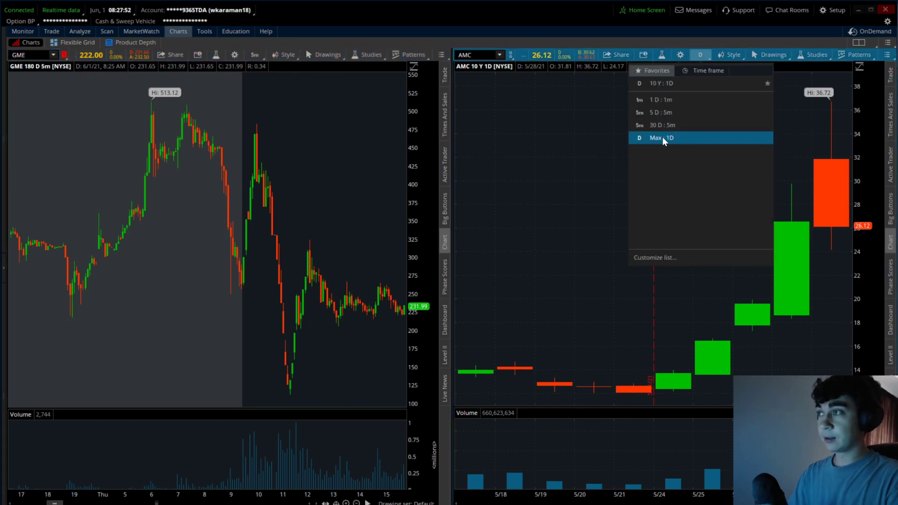
pyautogui.click(662, 138)
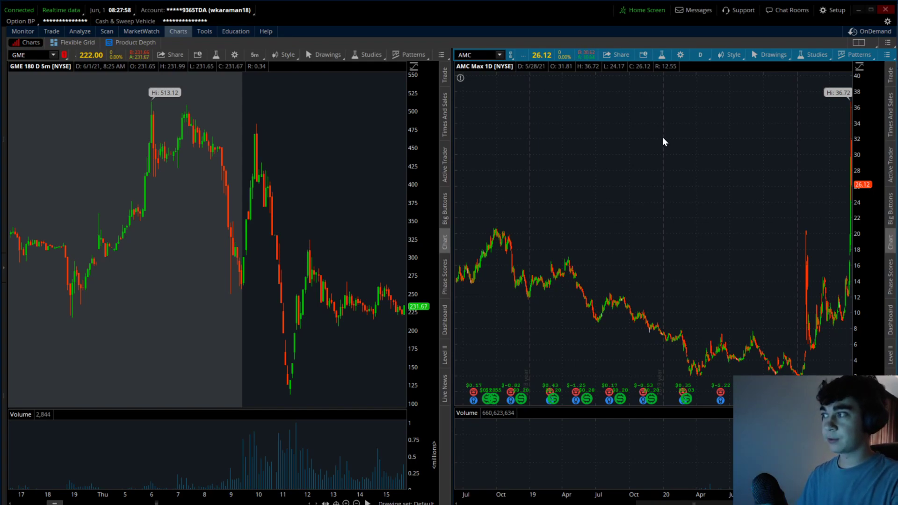
pyautogui.moveTo(826, 168)
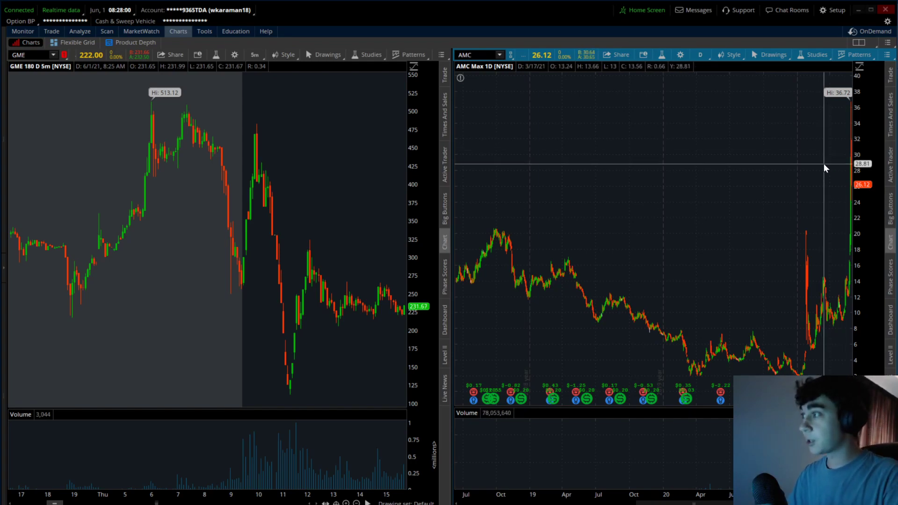
pyautogui.click(700, 55)
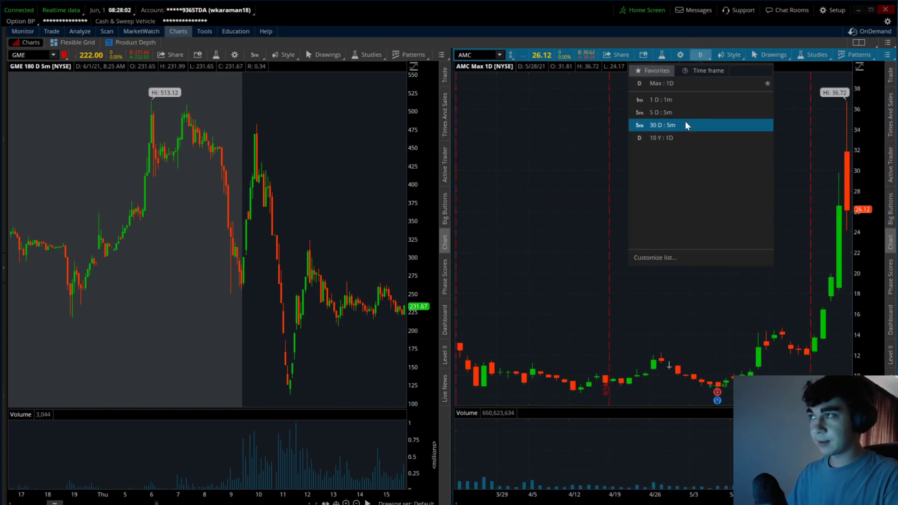
pyautogui.click(662, 138)
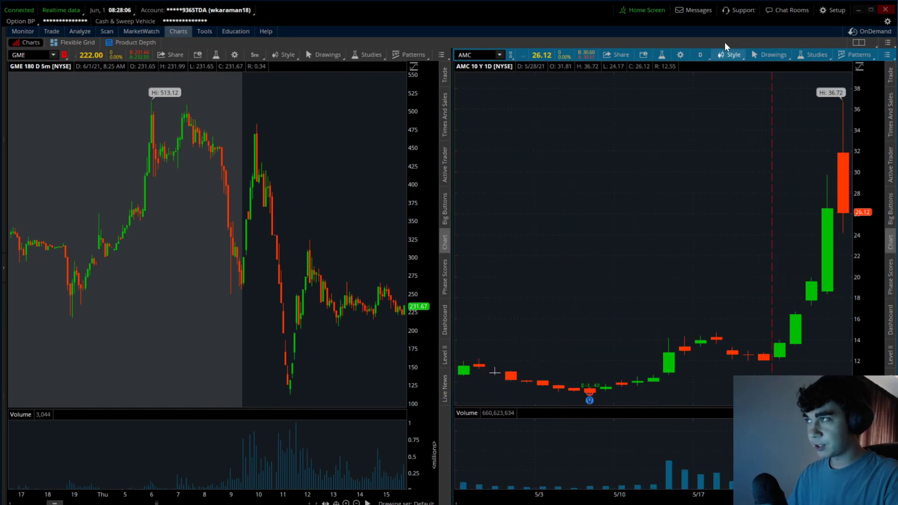
# Step: Switch to a single full-width chart and load AMC Entertainment
pyautogui.click(700, 54)
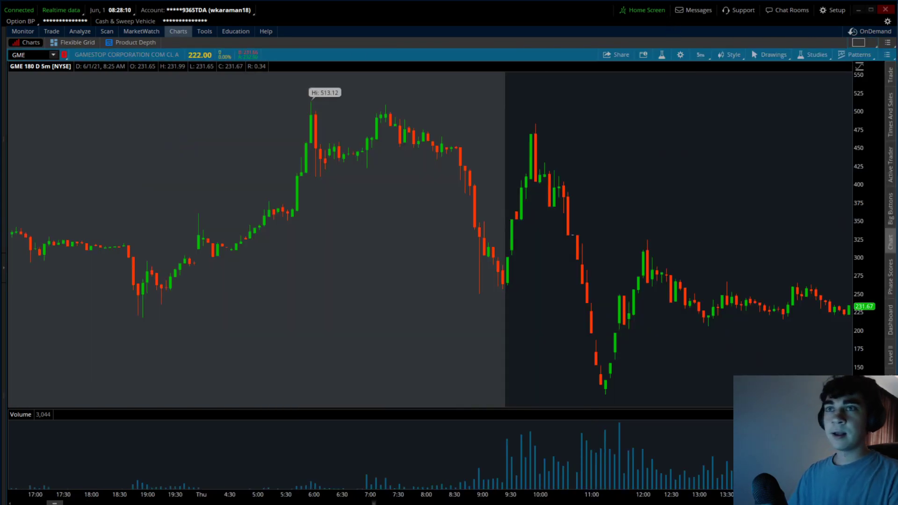
pyautogui.write('AMC')
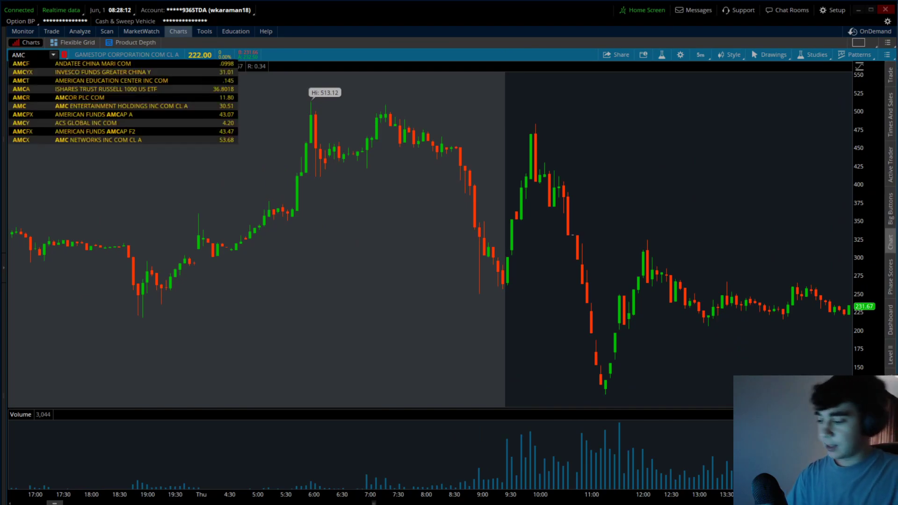
pyautogui.click(122, 106)
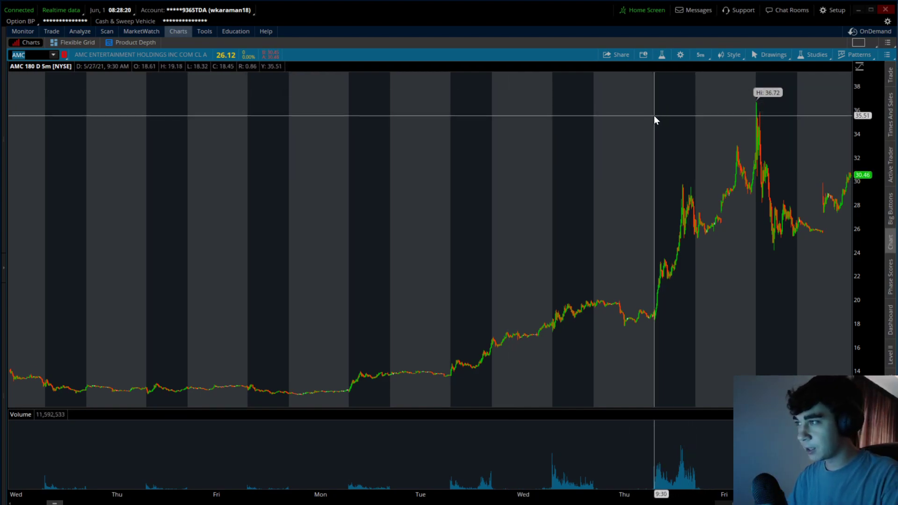
pyautogui.moveTo(618, 136)
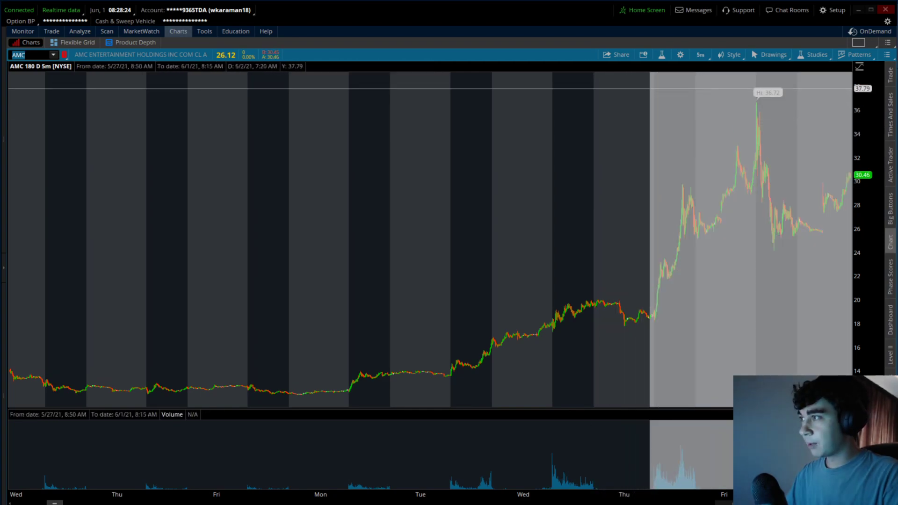
# Step: Change AMC's chart time frame to Max:1D daily candles
pyautogui.click(701, 55)
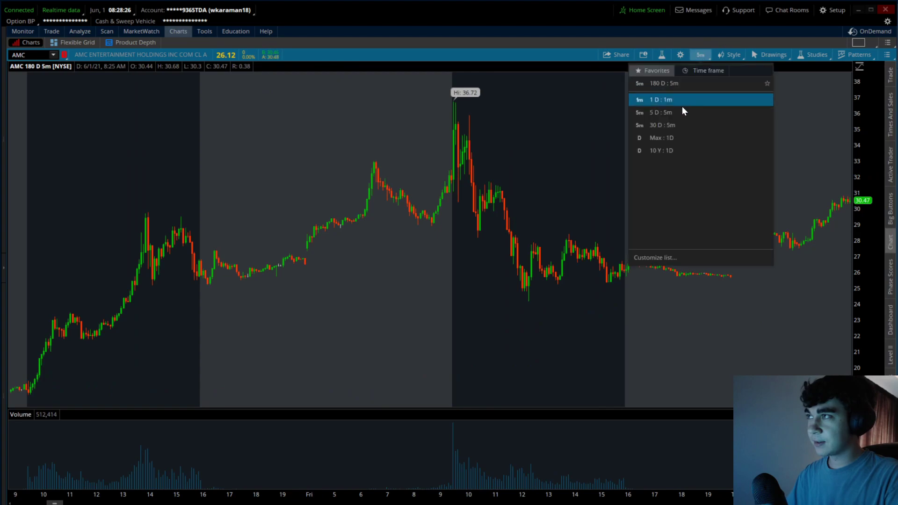
pyautogui.click(662, 138)
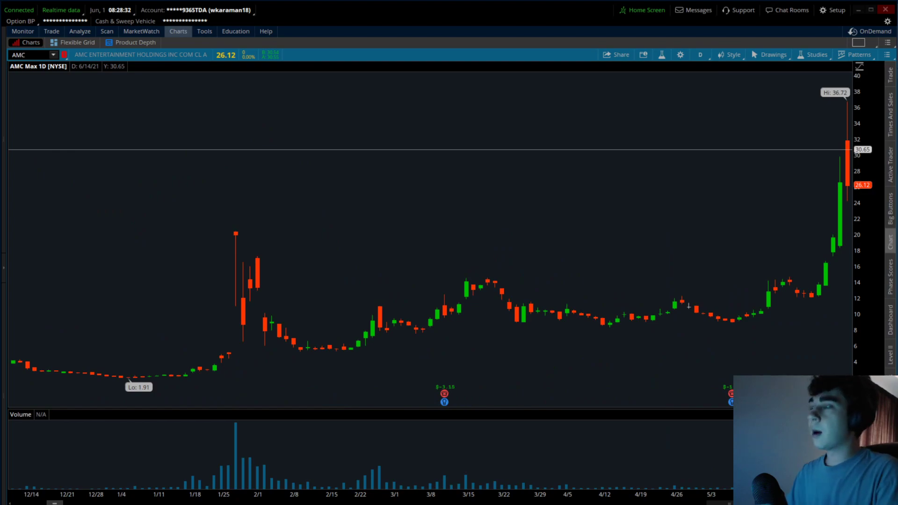
pyautogui.moveTo(785, 175)
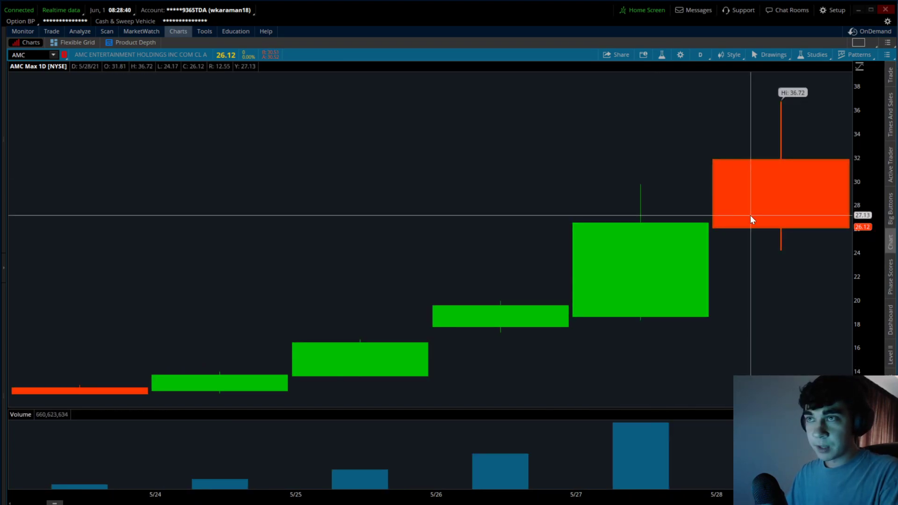
pyautogui.click(699, 54)
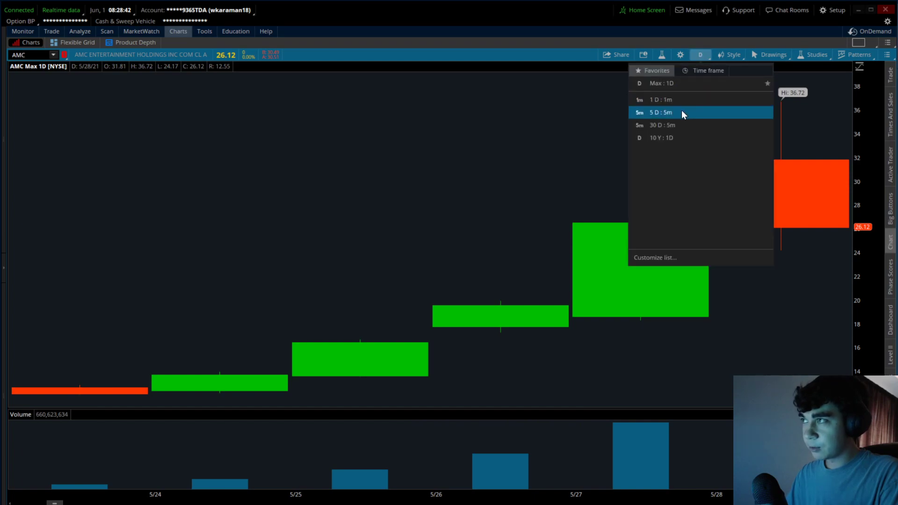
pyautogui.click(661, 113)
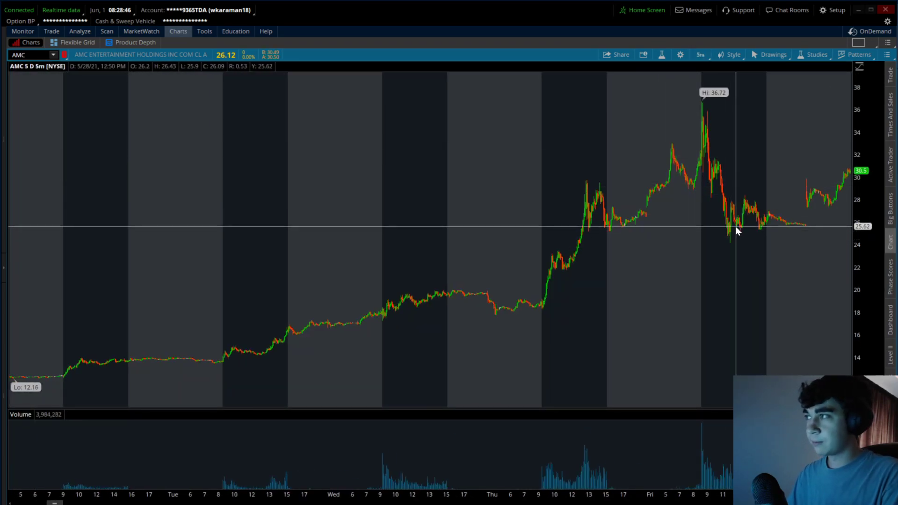
pyautogui.moveTo(824, 209)
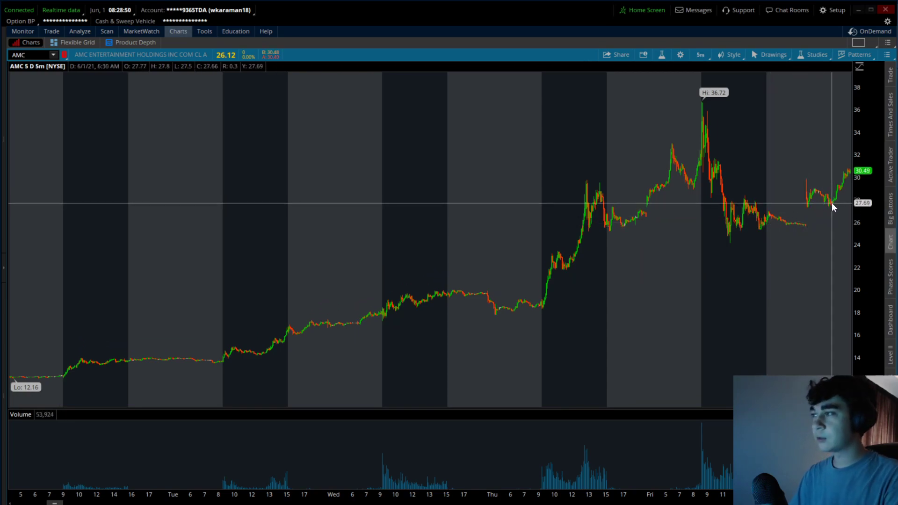
pyautogui.moveTo(733, 243)
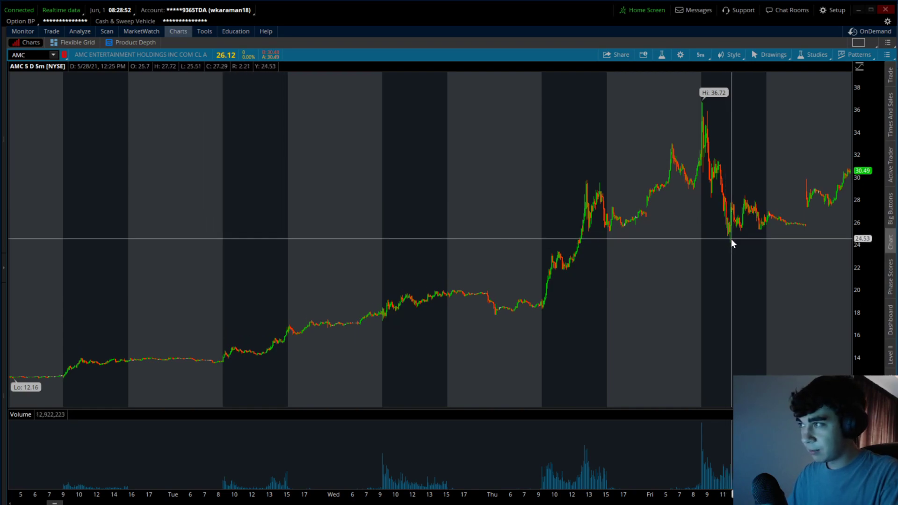
pyautogui.moveTo(730, 248)
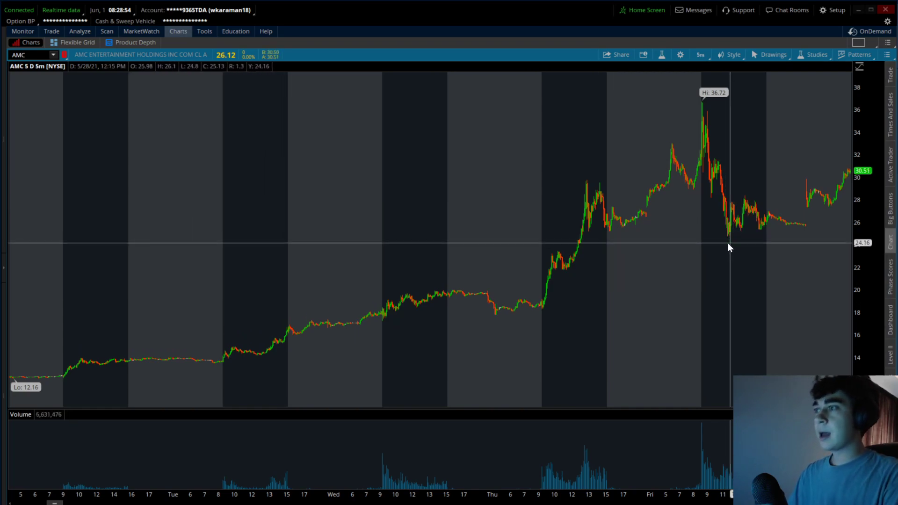
pyautogui.moveTo(617, 252)
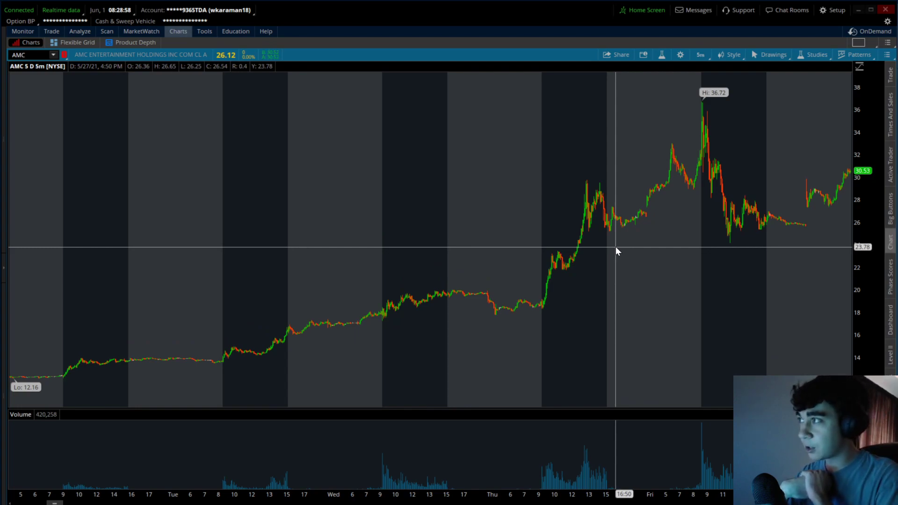
pyautogui.moveTo(700, 4)
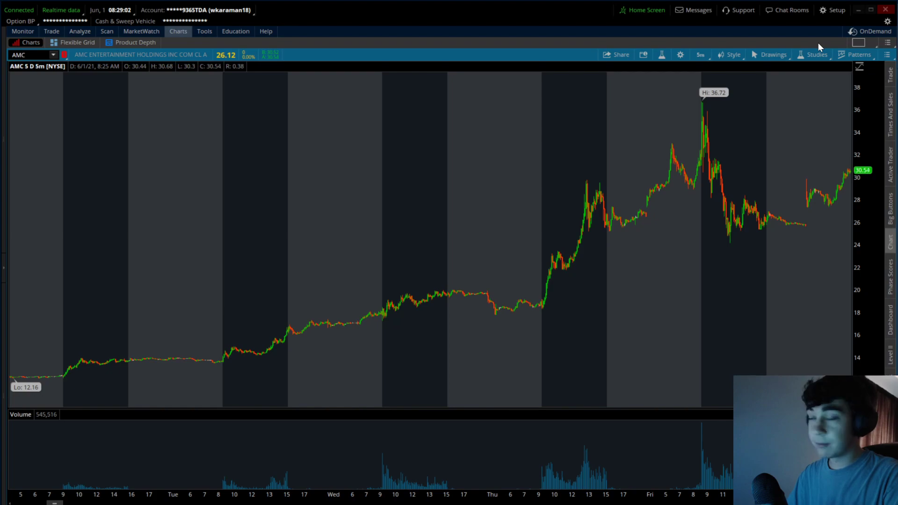
pyautogui.moveTo(688, 66)
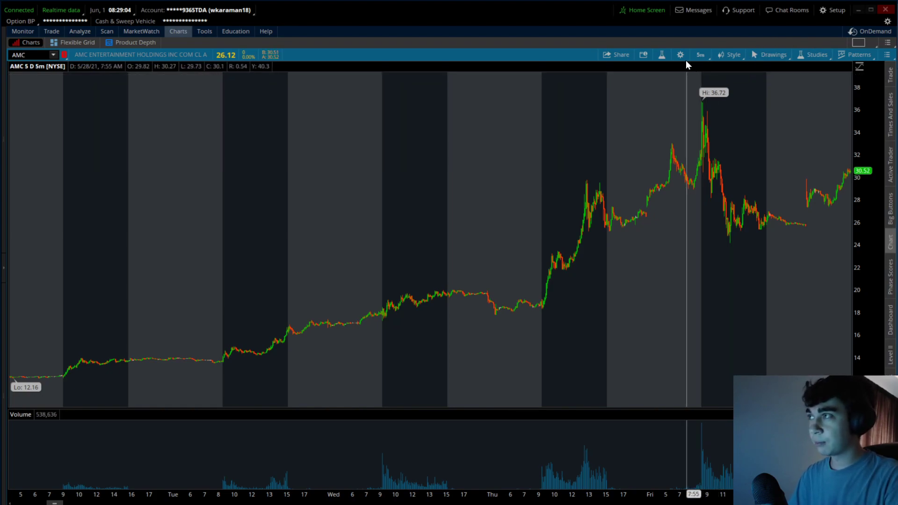
pyautogui.click(700, 55)
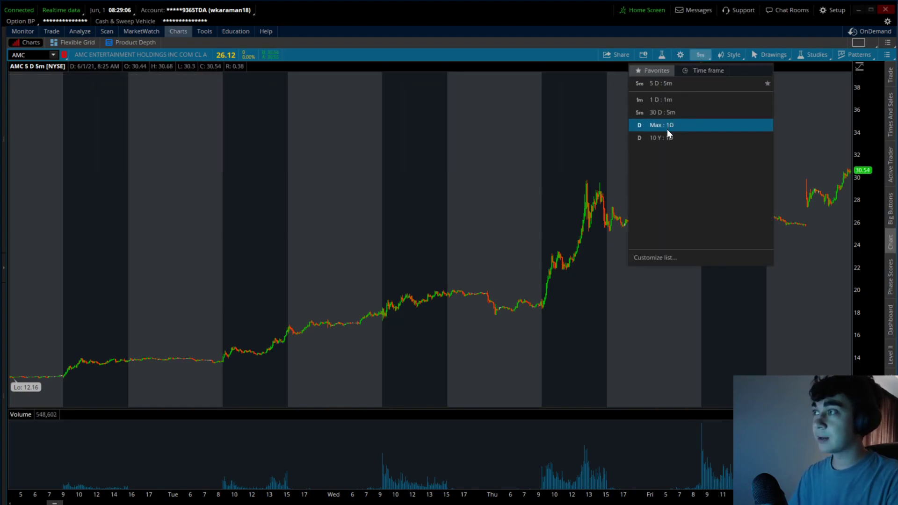
pyautogui.click(661, 125)
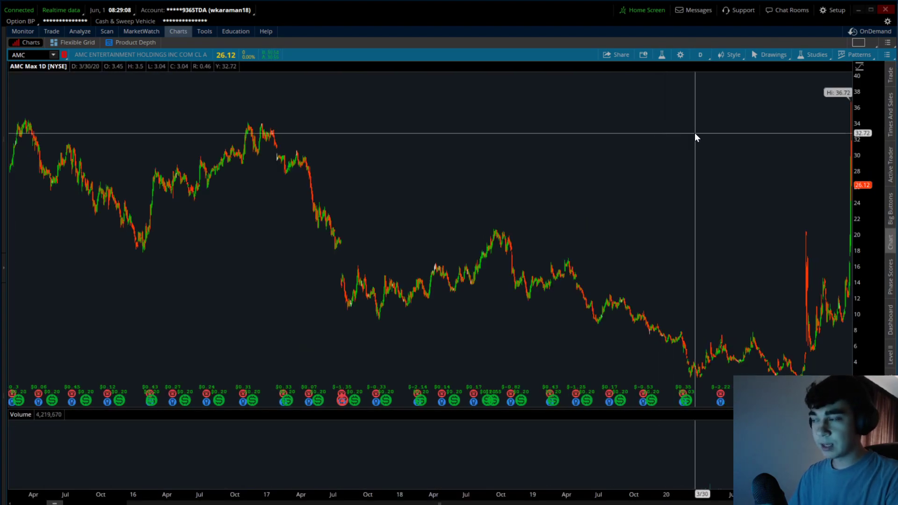